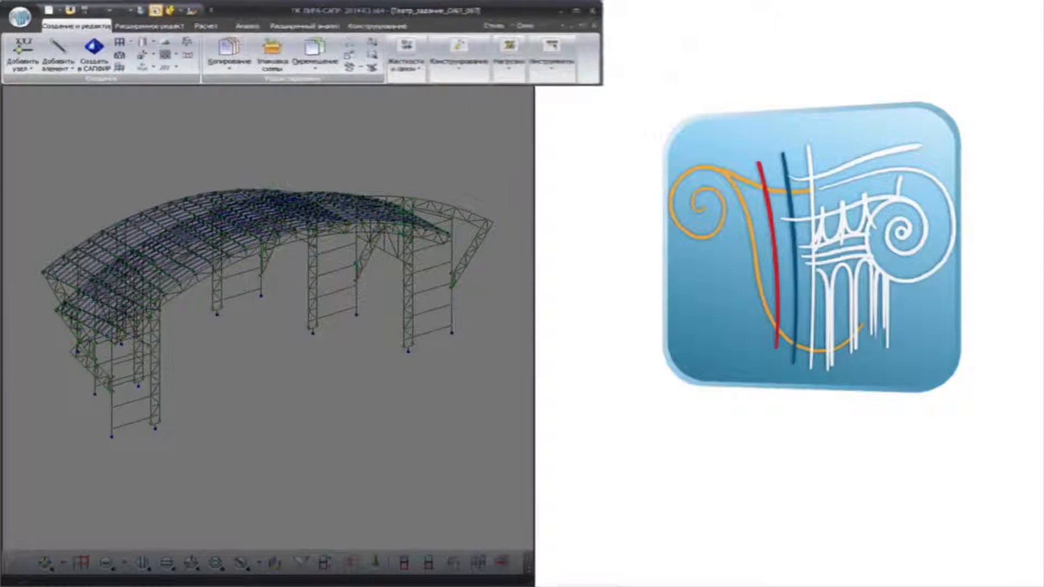
# Step: Open the Стиль dropdown to show the ribbon styles, including Лента Пользователя
pyautogui.click(442, 24)
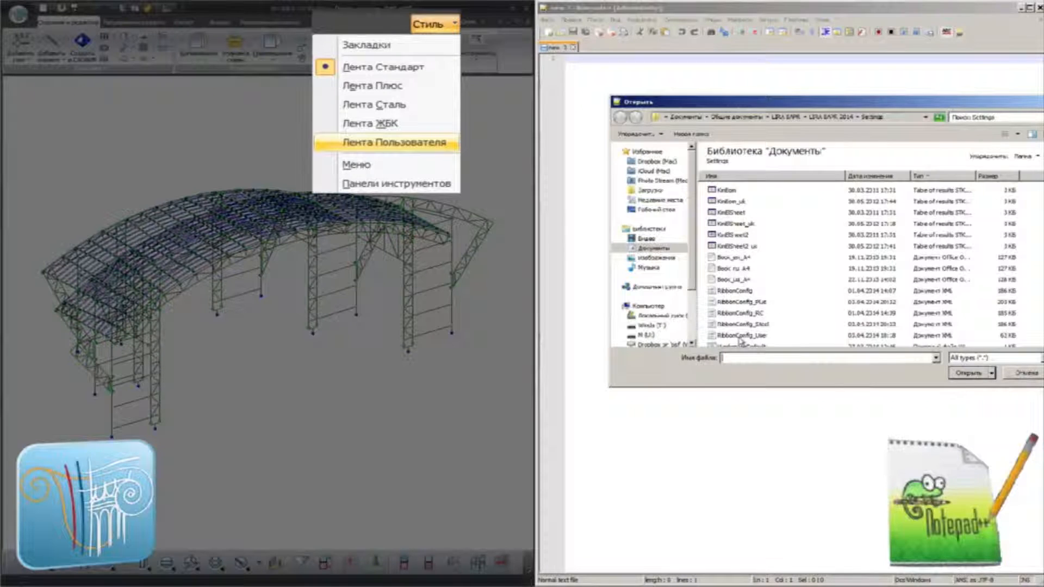
# Step: Select RibbonConfig_User.xml in the LIRA SAPR 2014 Settings folder and open it
pyautogui.click(741, 335)
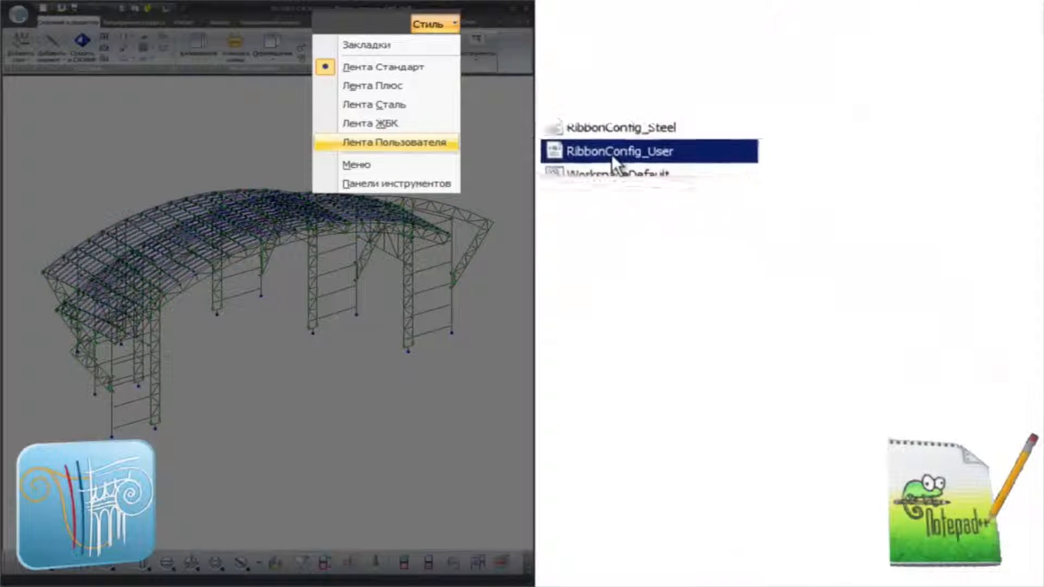
pyautogui.click(395, 142)
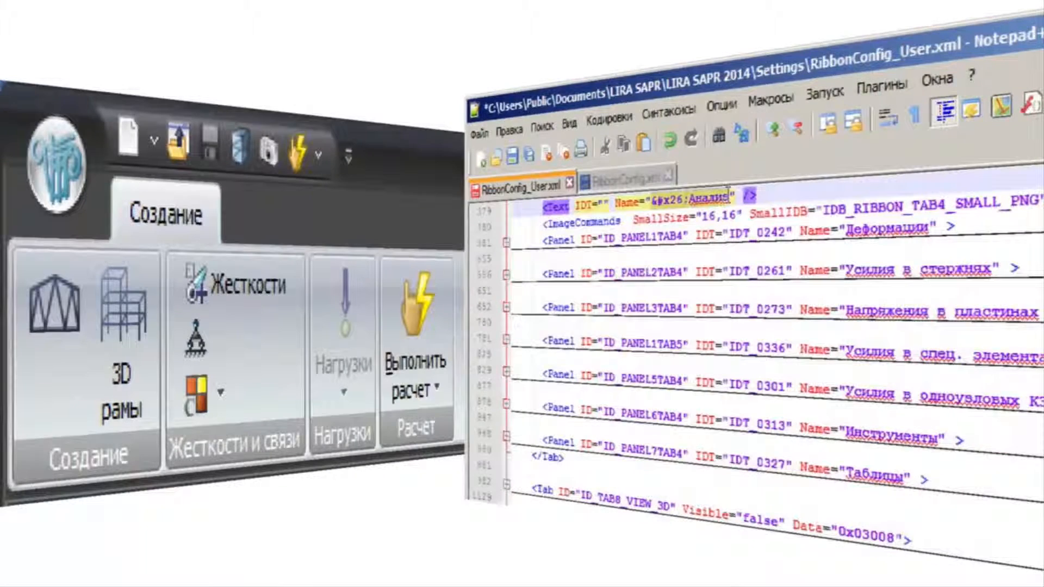
# Step: Type 'Резуль' over the TAB4 name value &#x26;Анализ
pyautogui.write('Резуль')
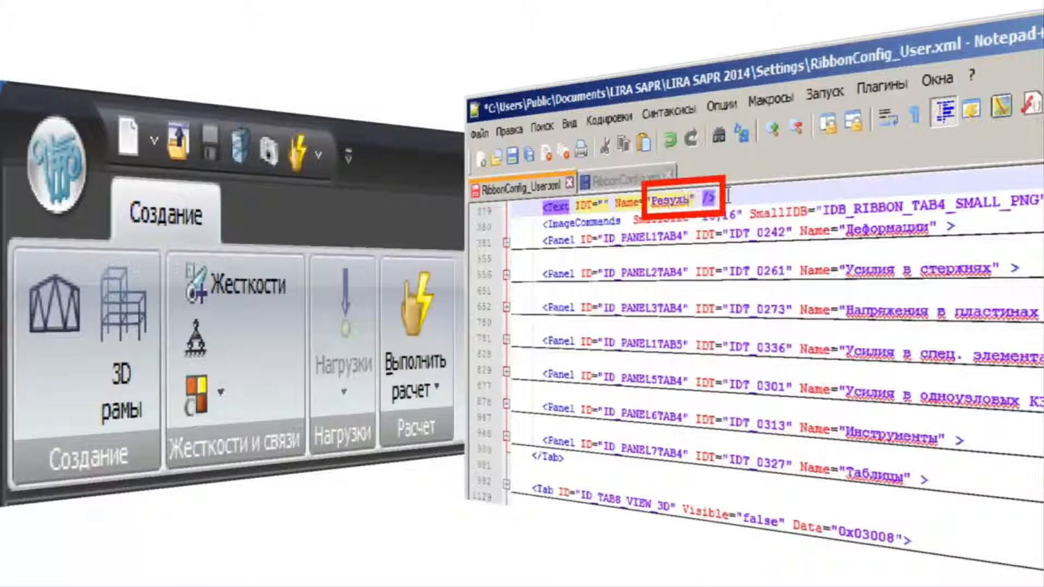